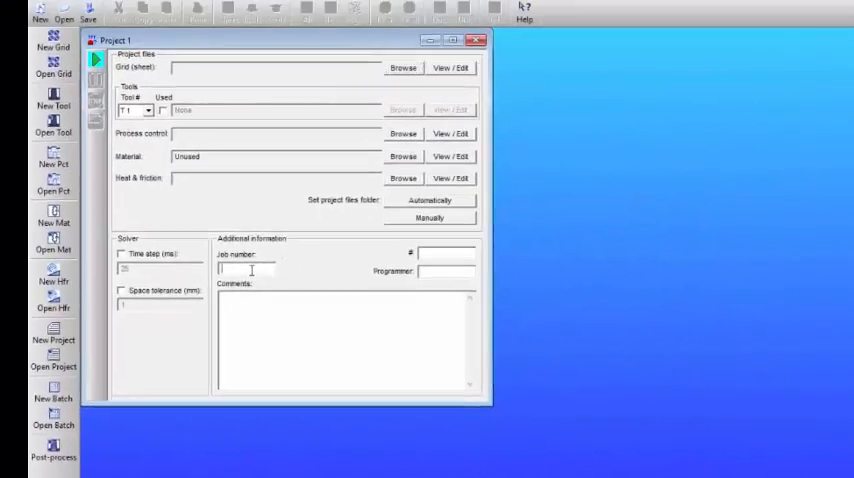
# Step: Enter job number 001, programmer Accuform and comment Simulation in Project 1
pyautogui.write('001')
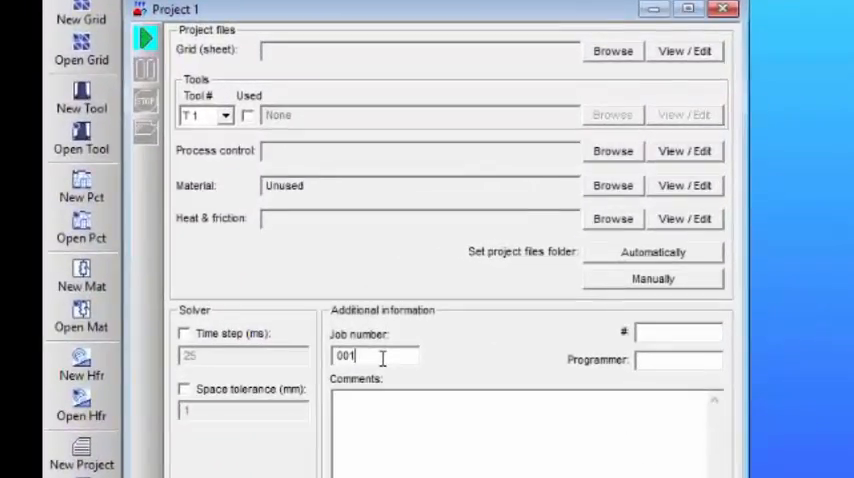
pyautogui.click(678, 359)
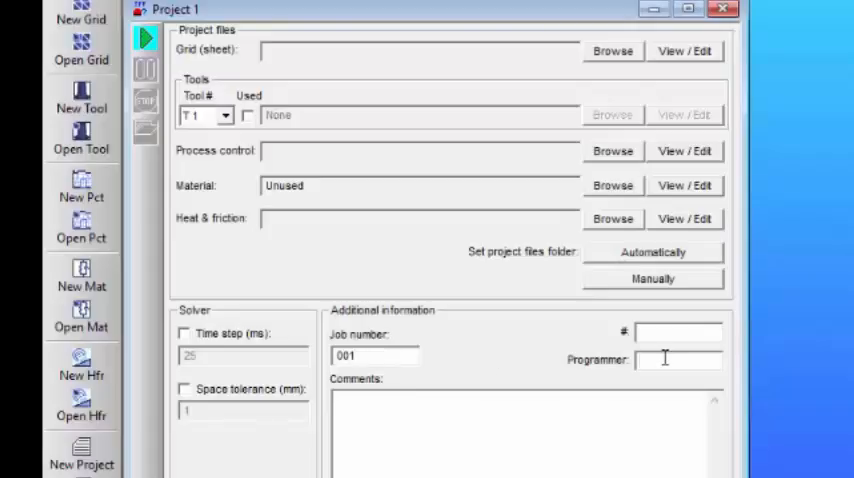
pyautogui.write('Accuform')
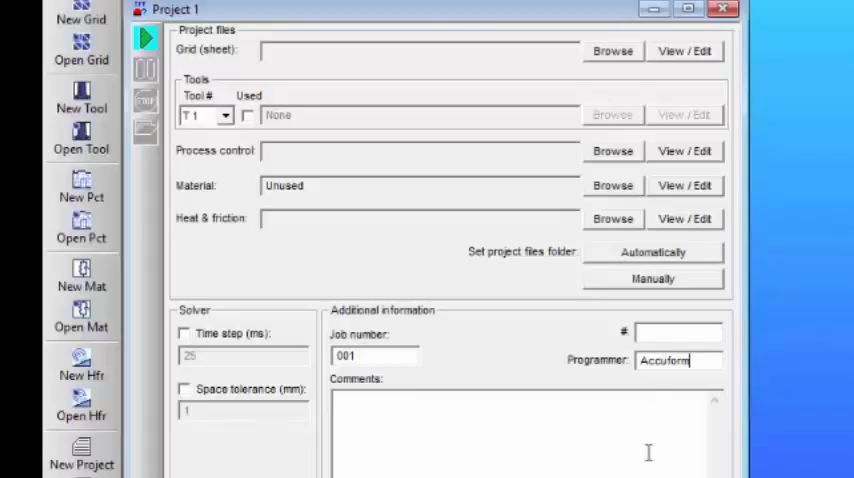
pyautogui.write('Sim')
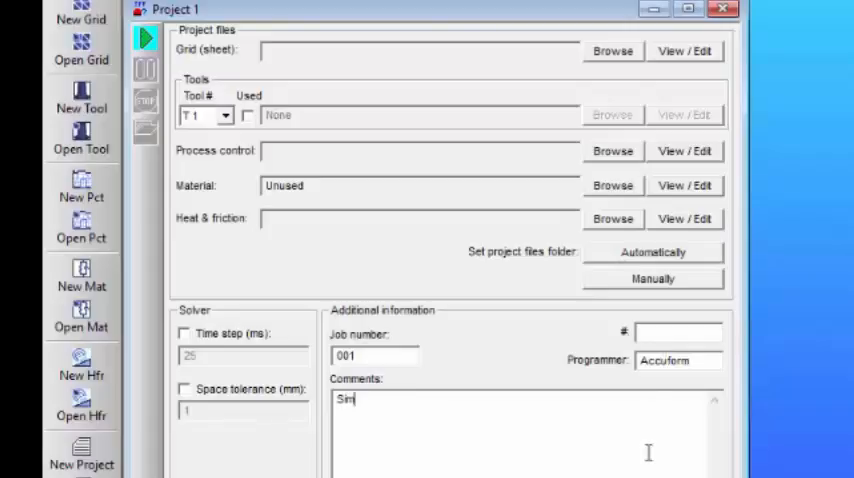
pyautogui.write('ulation')
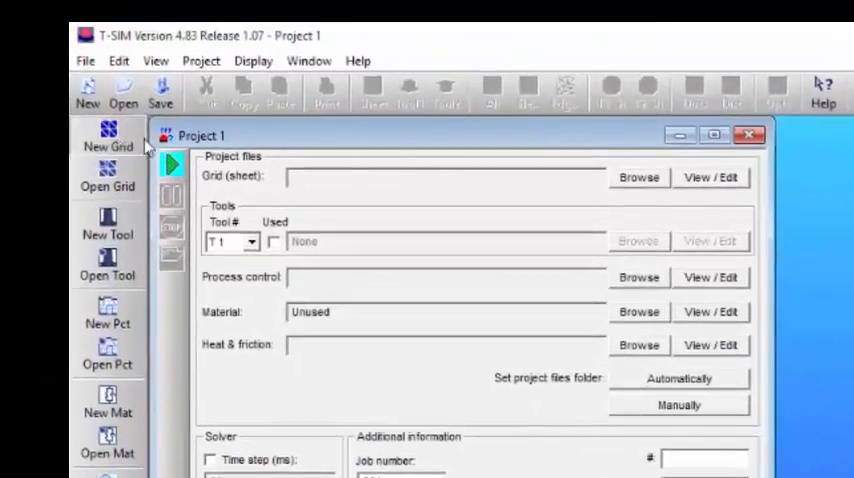
# Step: Create a new sheet grid 1.5 mm thick at 160 °C with 1000 elements
pyautogui.click(107, 137)
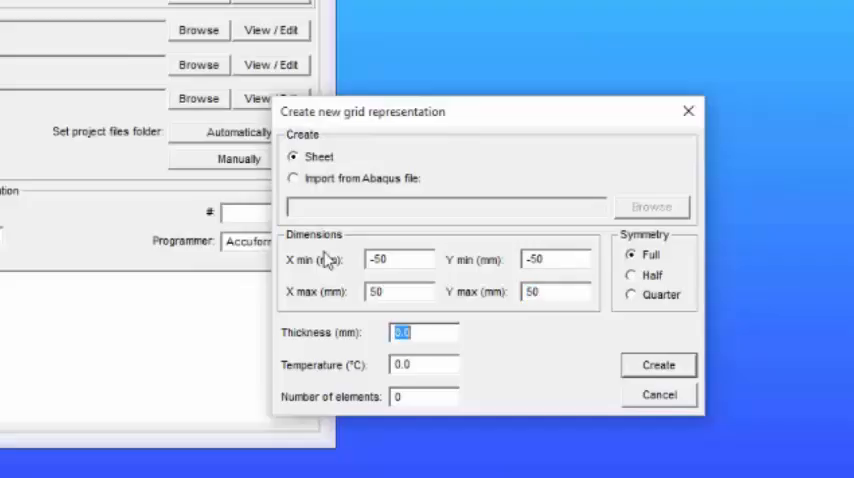
pyautogui.write('1.5')
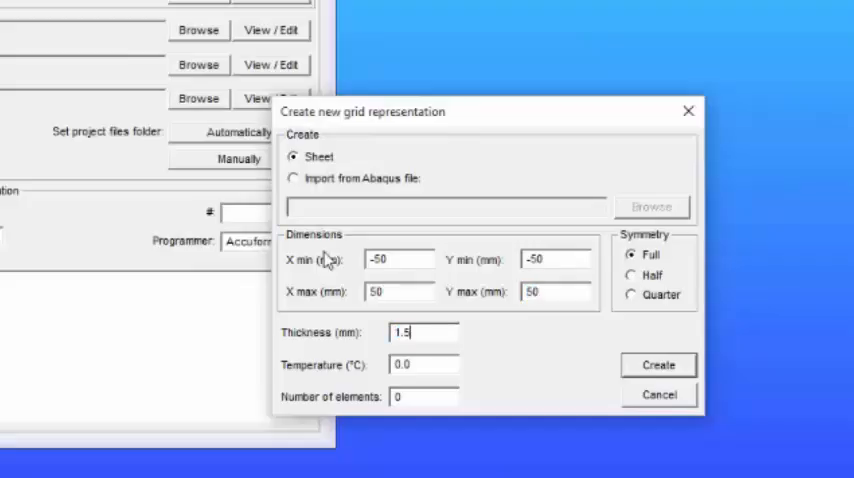
pyautogui.write('160')
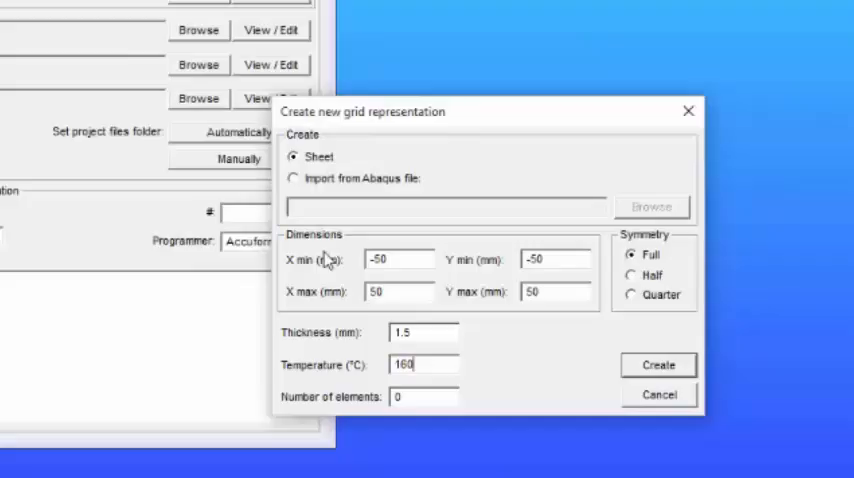
pyautogui.write('1000')
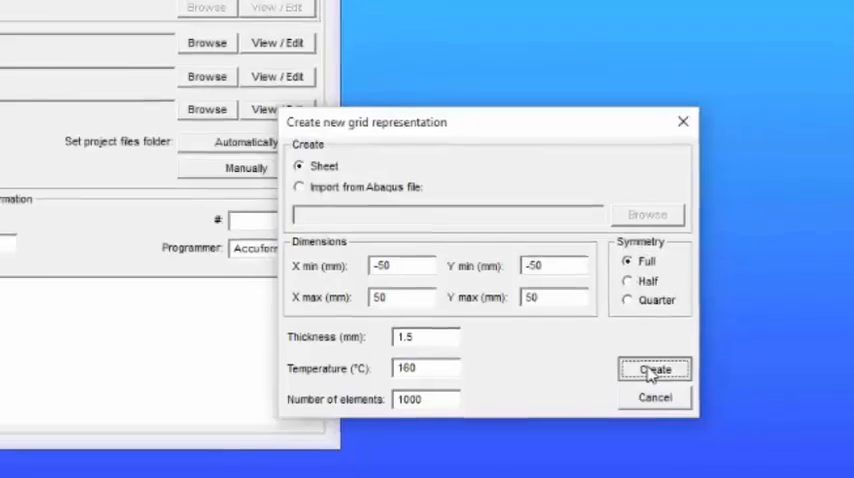
pyautogui.click(656, 369)
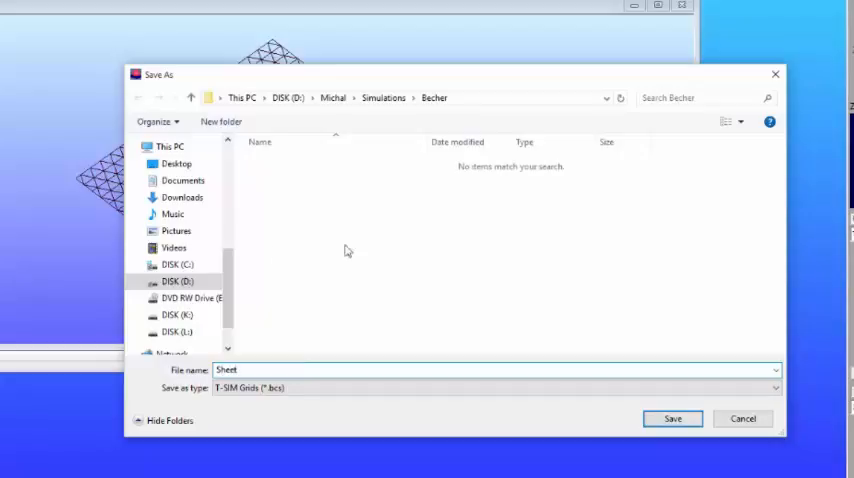
# Step: Save the grid as Sheet.bcs, assign it as the project's grid, and mark tool 1 used
pyautogui.click(675, 418)
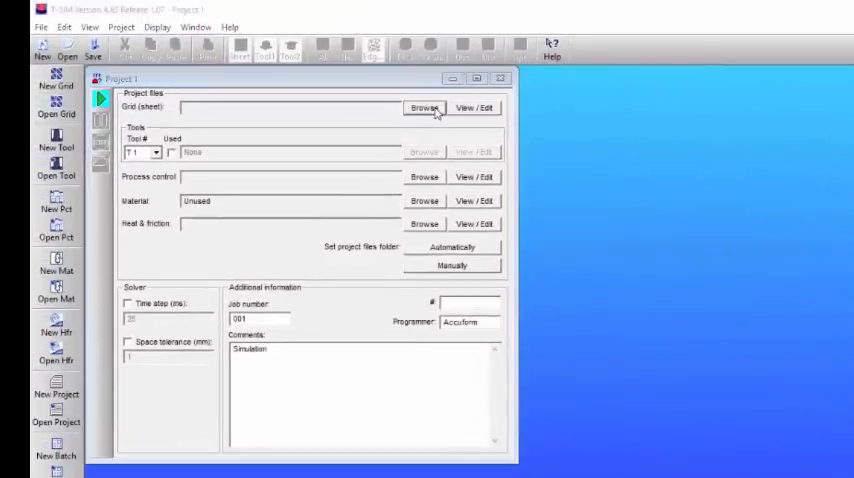
pyautogui.click(423, 107)
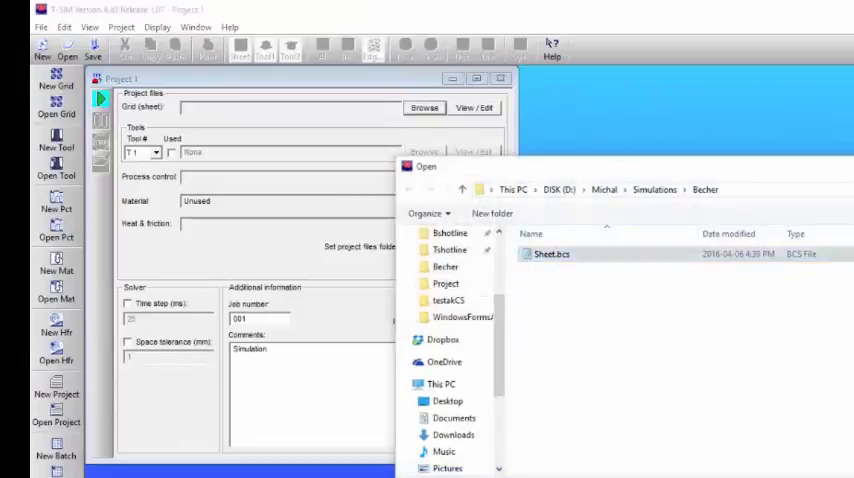
pyautogui.doubleClick(552, 253)
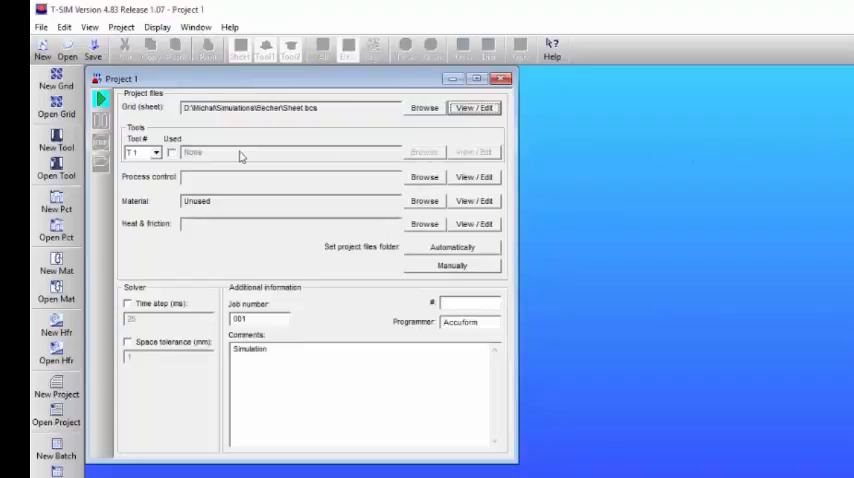
pyautogui.click(170, 153)
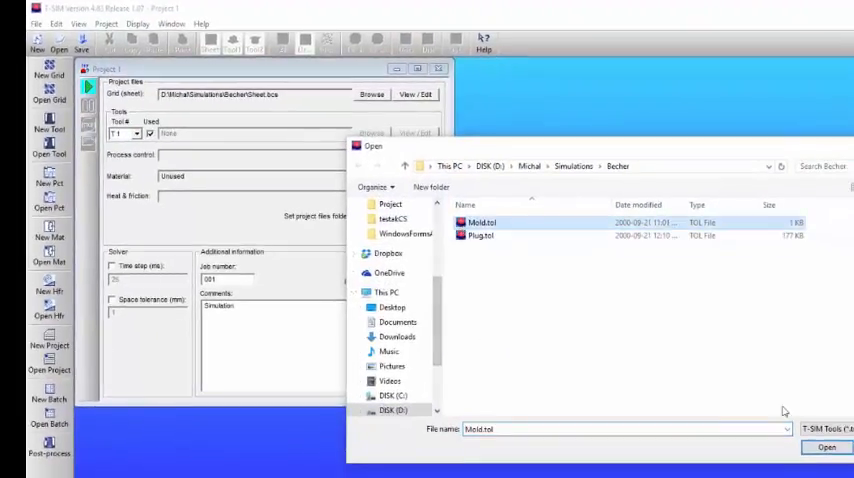
# Step: Load Mold.tol as tool T1 and Plug.tol as tool T2
pyautogui.click(841, 444)
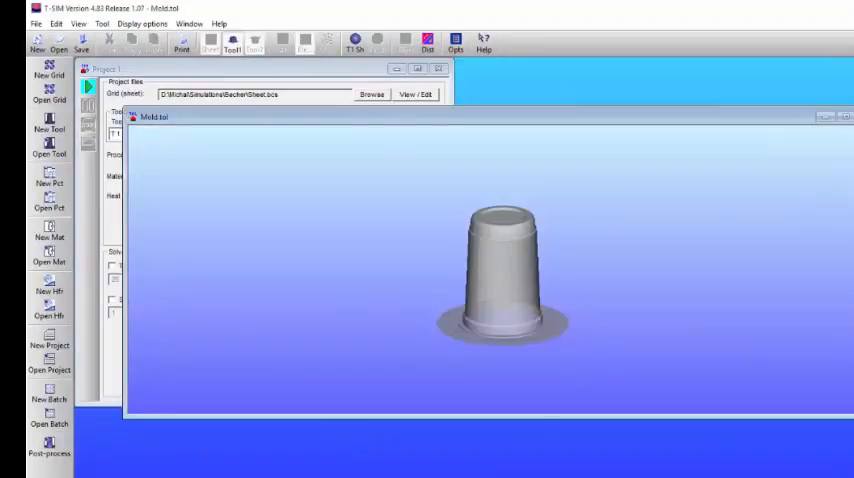
pyautogui.click(137, 133)
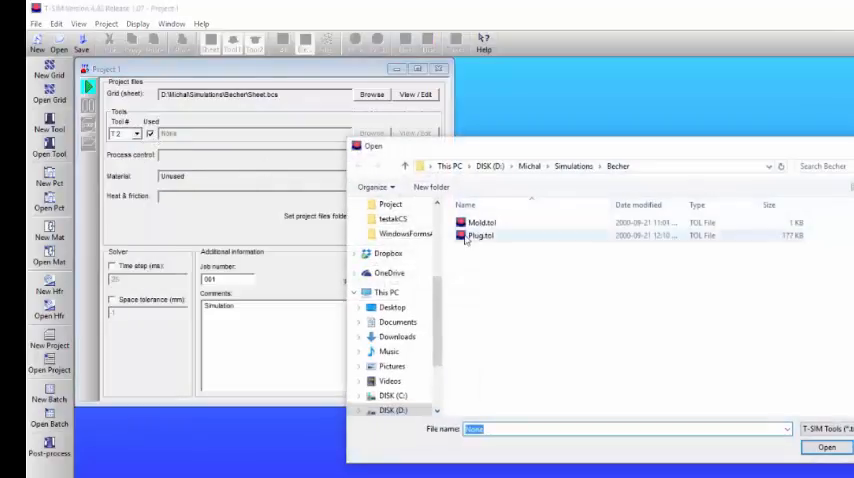
pyautogui.click(475, 235)
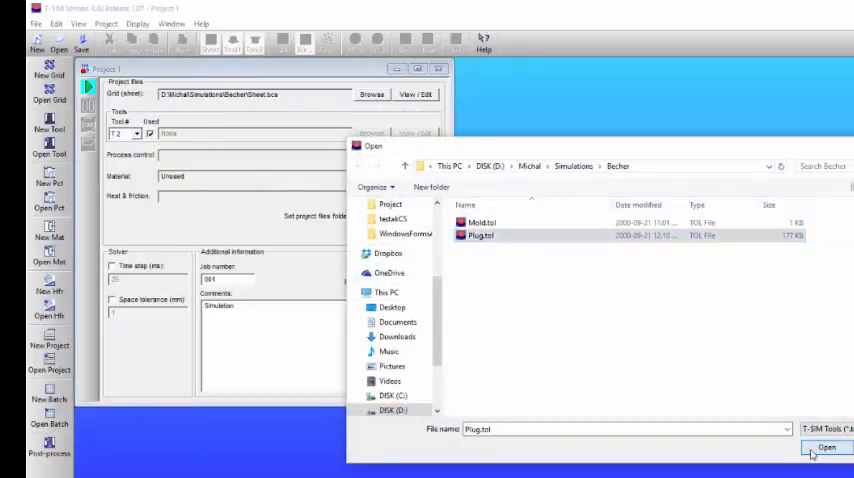
pyautogui.click(823, 443)
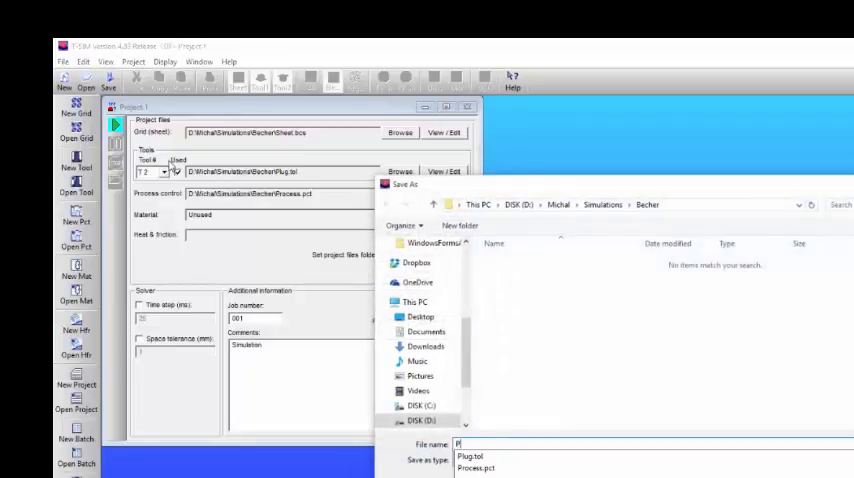
# Step: Save the project as Project.tff
pyautogui.write('Project')
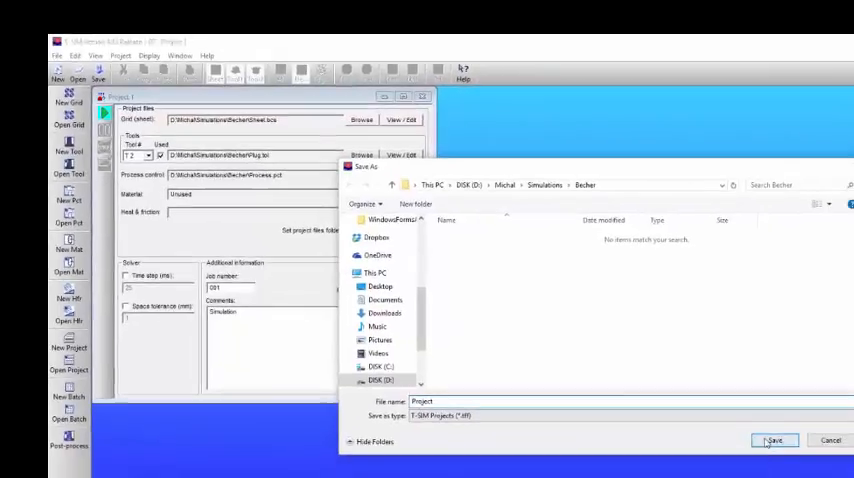
pyautogui.click(763, 441)
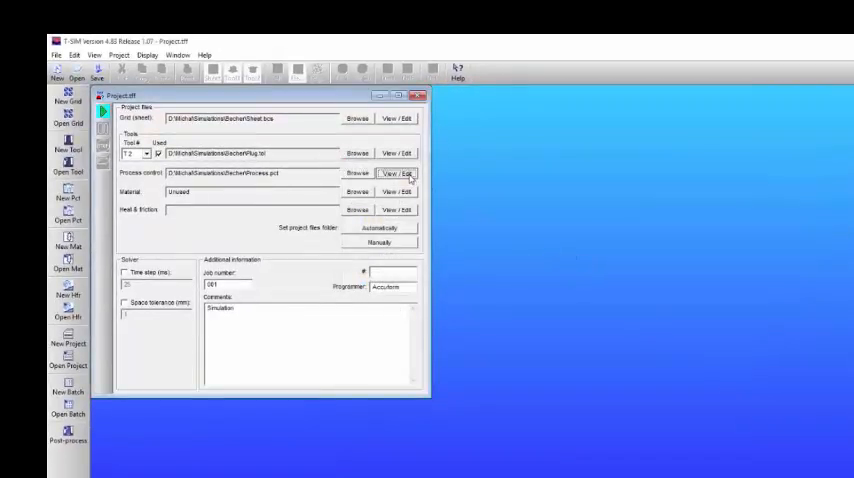
pyautogui.click(396, 173)
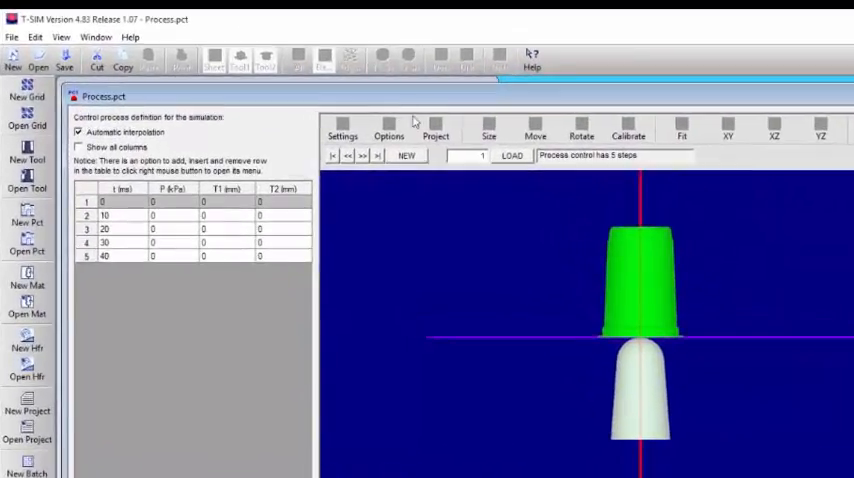
pyautogui.click(435, 128)
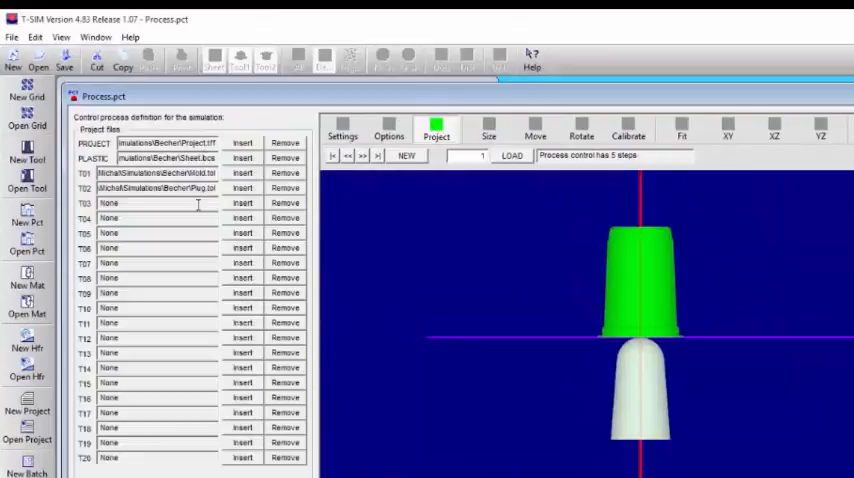
pyautogui.click(388, 130)
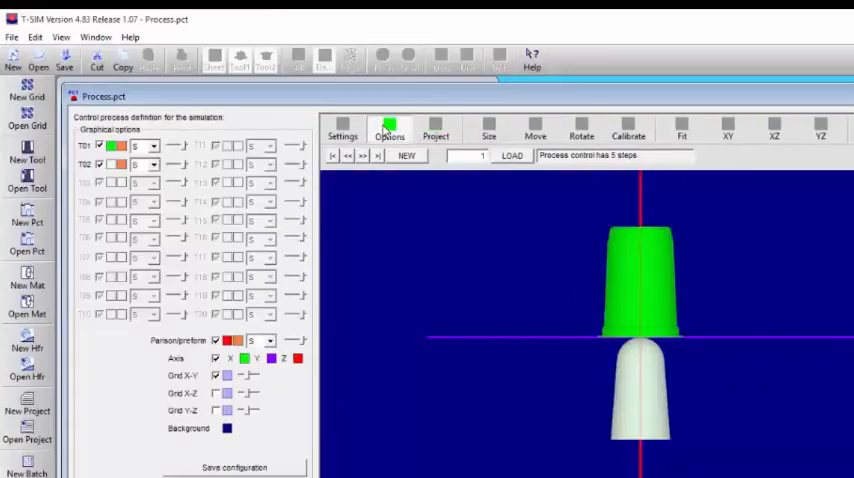
pyautogui.click(343, 127)
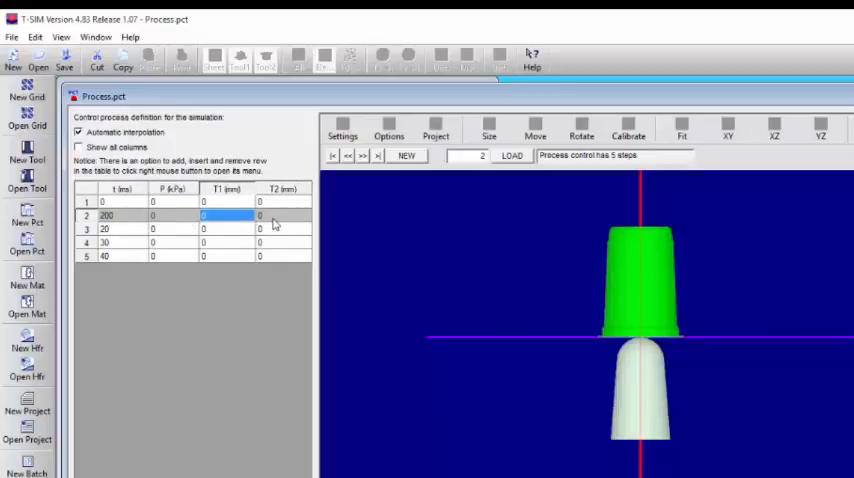
# Step: Set process steps with tool T2 at 111 mm and 50 kPa pressure at 500 ms
pyautogui.write('111')
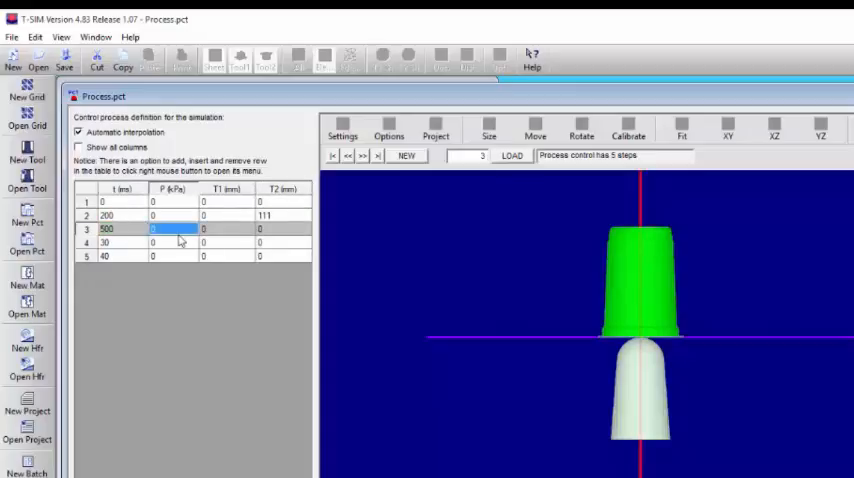
pyautogui.write('50')
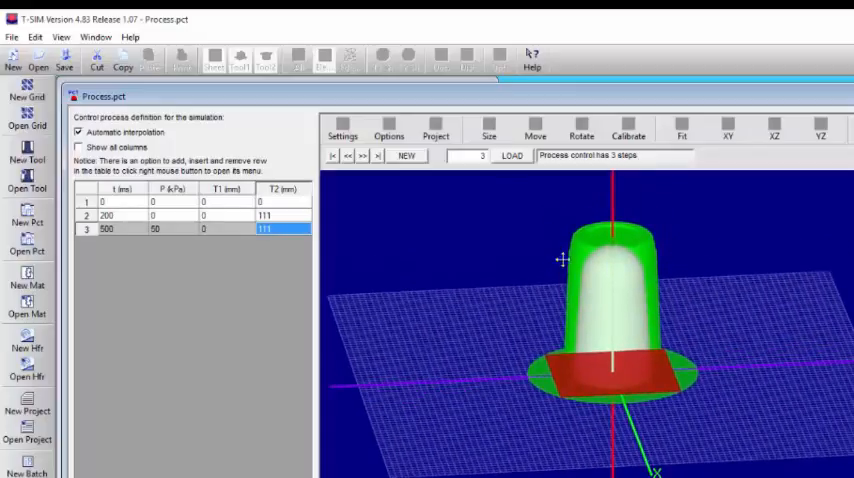
pyautogui.click(774, 118)
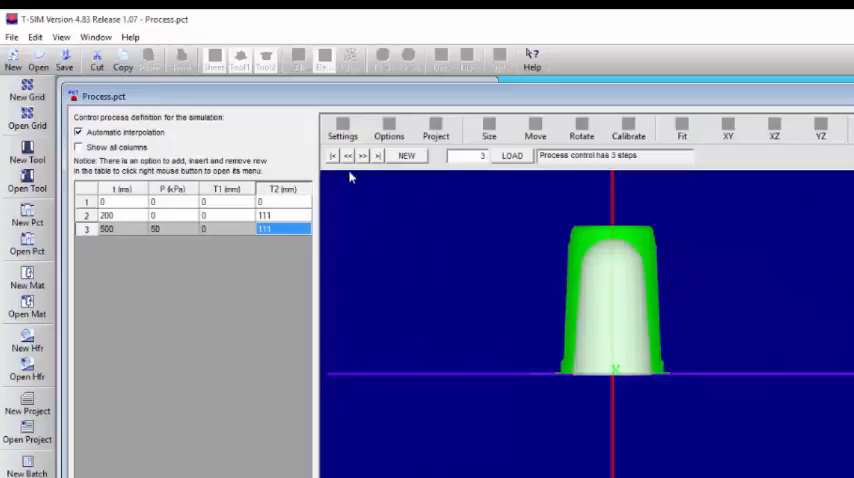
pyautogui.click(342, 124)
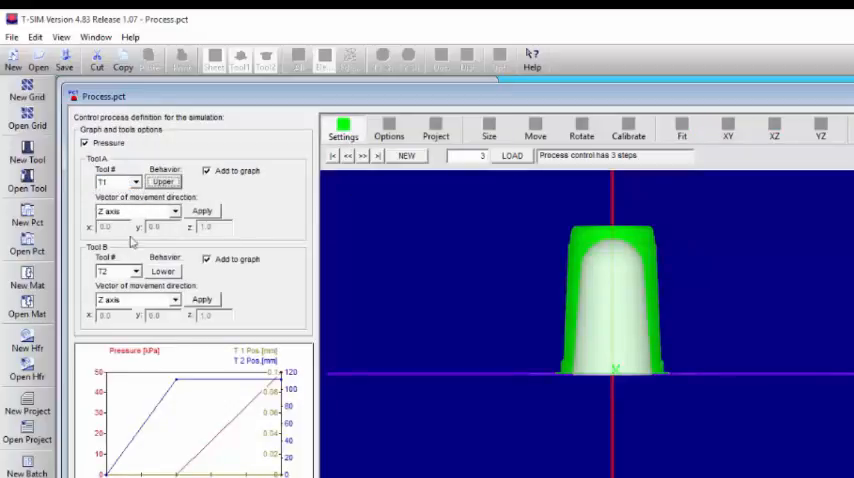
# Step: Set T2 as the lower tool in the process graph settings
pyautogui.click(108, 273)
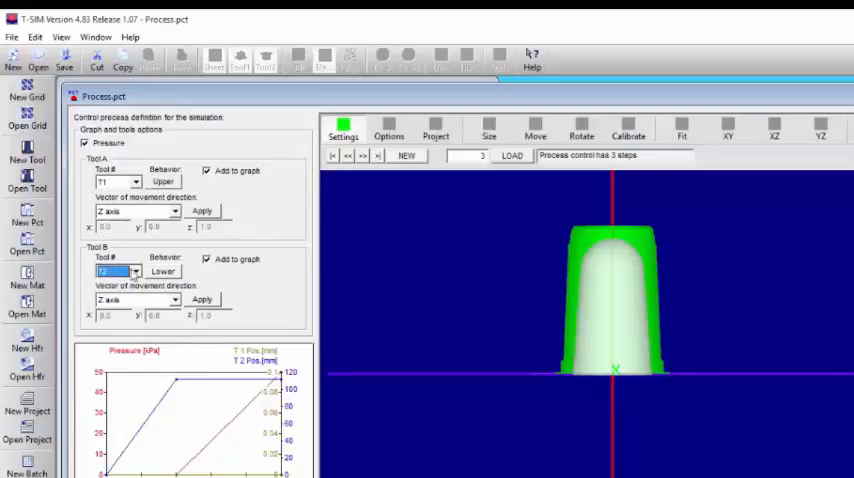
pyautogui.moveTo(336, 234)
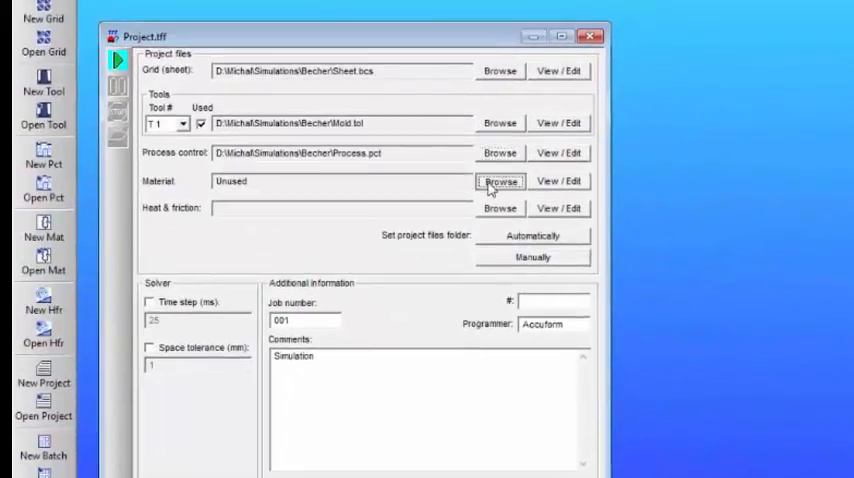
# Step: Attach Material.vie as the project's material file
pyautogui.click(499, 181)
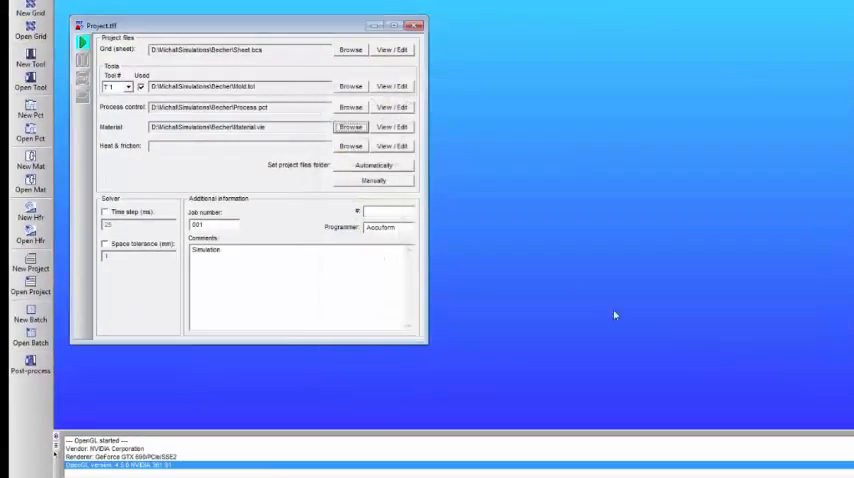
pyautogui.moveTo(55, 242)
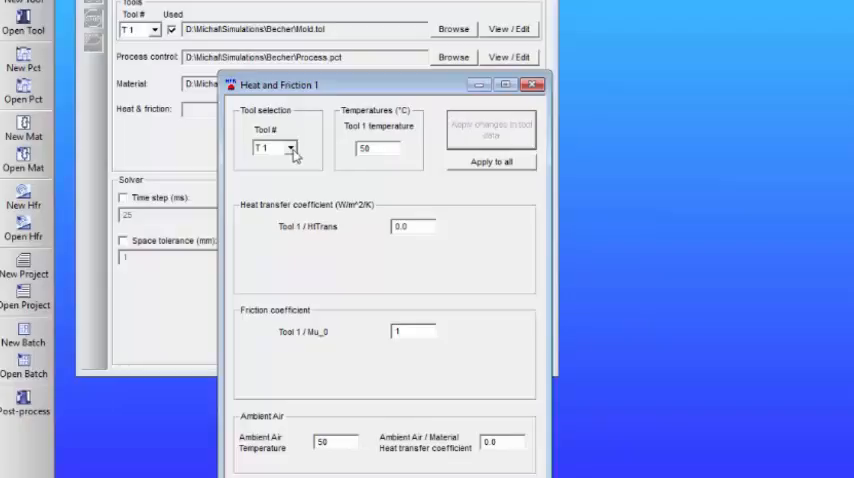
# Step: Set tool 2's heat transfer coefficient to 1 in HF.hfr and close the window
pyautogui.click(291, 147)
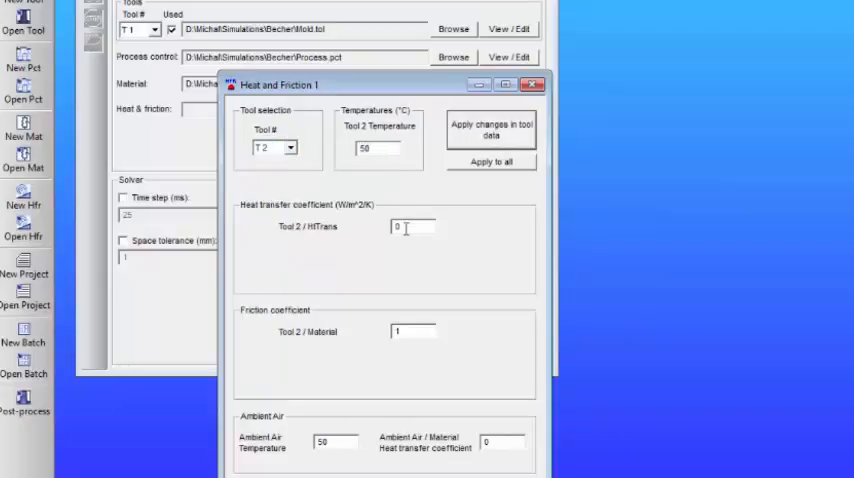
pyautogui.write('1')
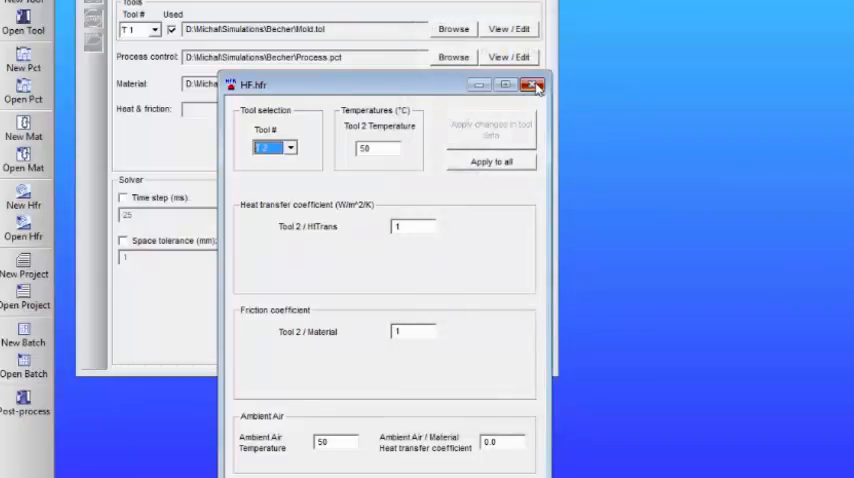
pyautogui.click(534, 86)
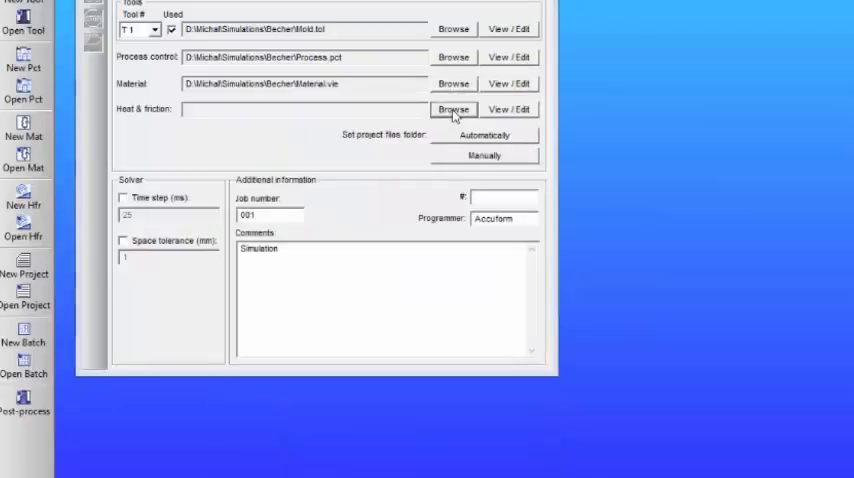
# Step: Assign HF.hfr as the heat and friction file, then review the process and heat files
pyautogui.click(453, 109)
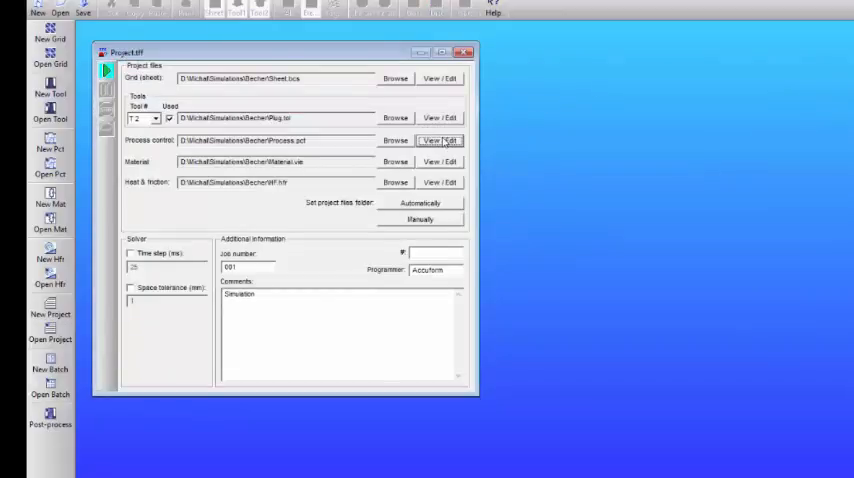
pyautogui.click(439, 140)
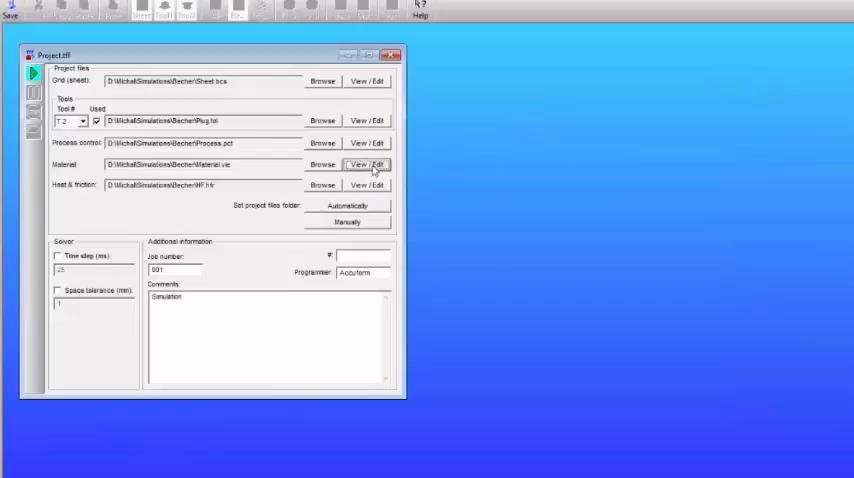
pyautogui.click(366, 164)
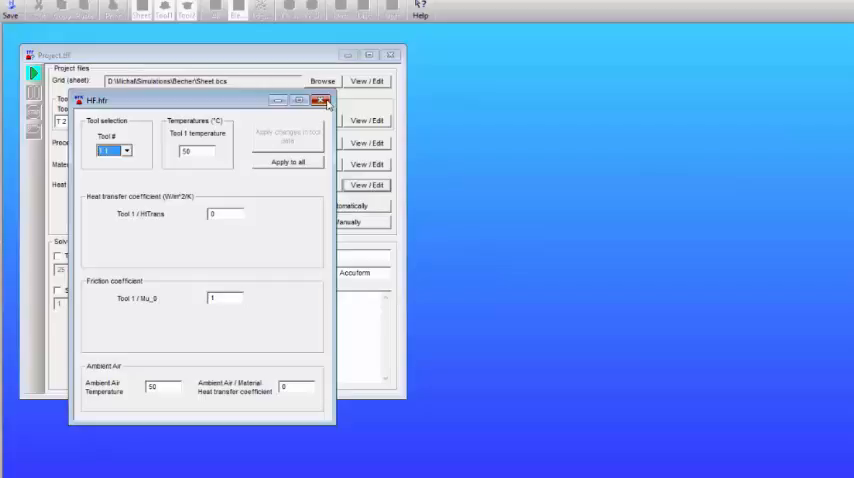
pyautogui.click(323, 99)
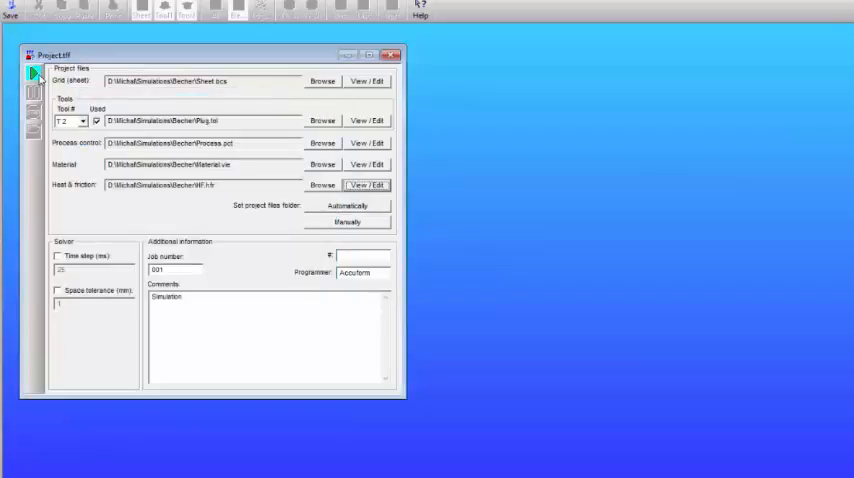
# Step: Run the thermoforming simulation and wait for the 244-record Project.tfc result
pyautogui.click(26, 75)
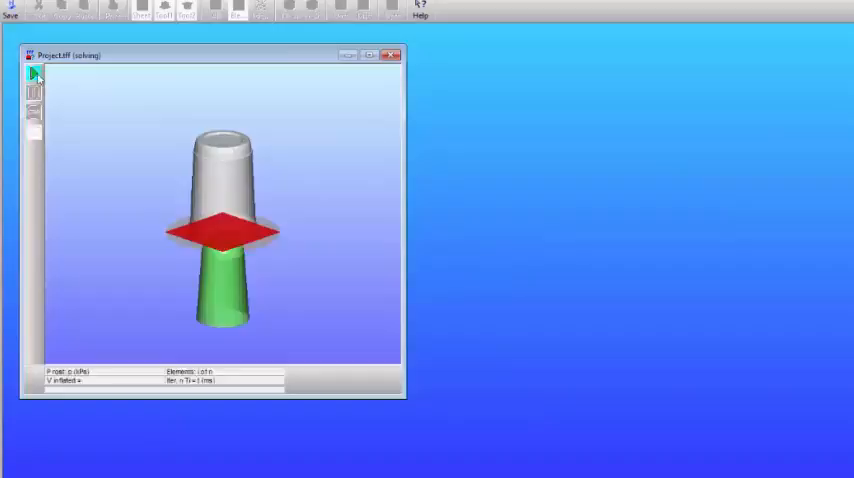
pyautogui.click(32, 77)
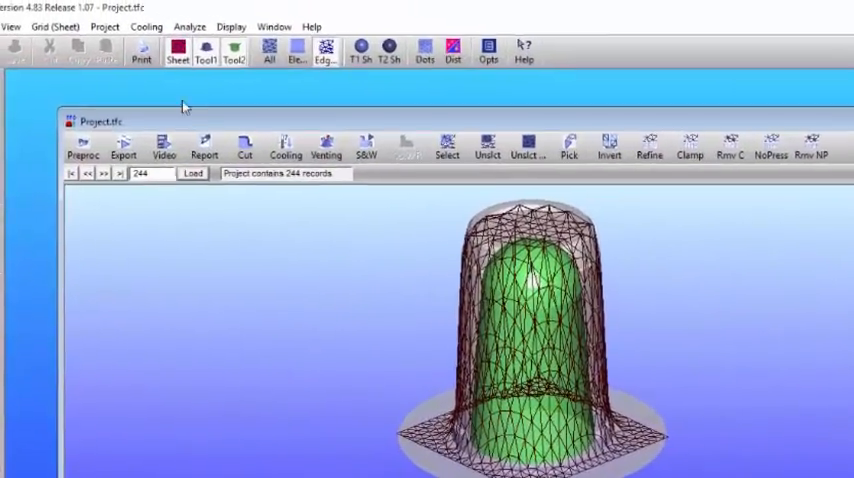
# Step: Close the Project.tfc results, saving the modified sheet as SheetRefined.bcs
pyautogui.click(58, 26)
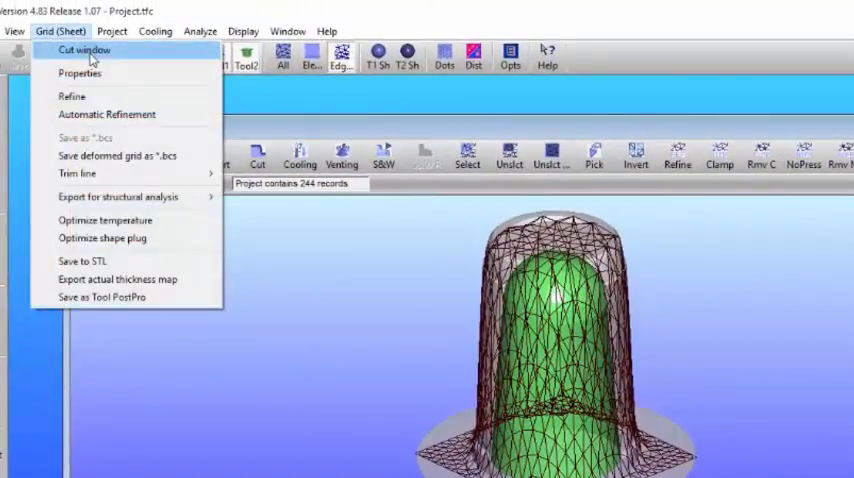
pyautogui.moveTo(106, 114)
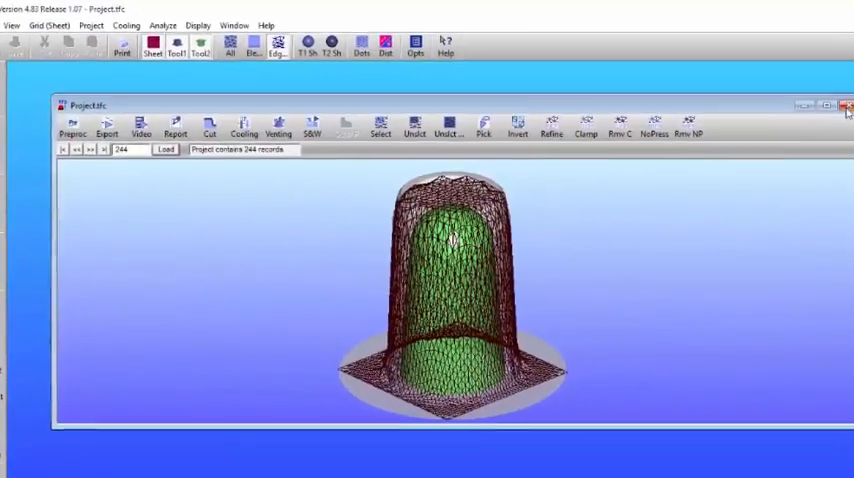
pyautogui.click(845, 100)
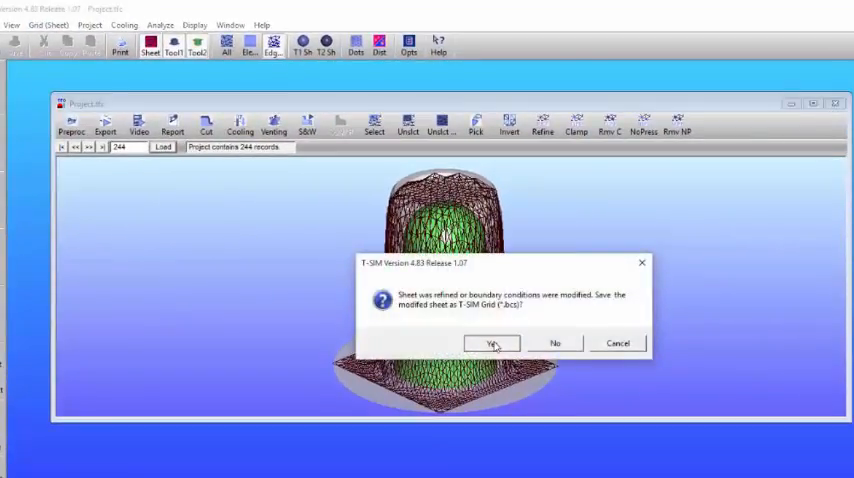
pyautogui.click(491, 342)
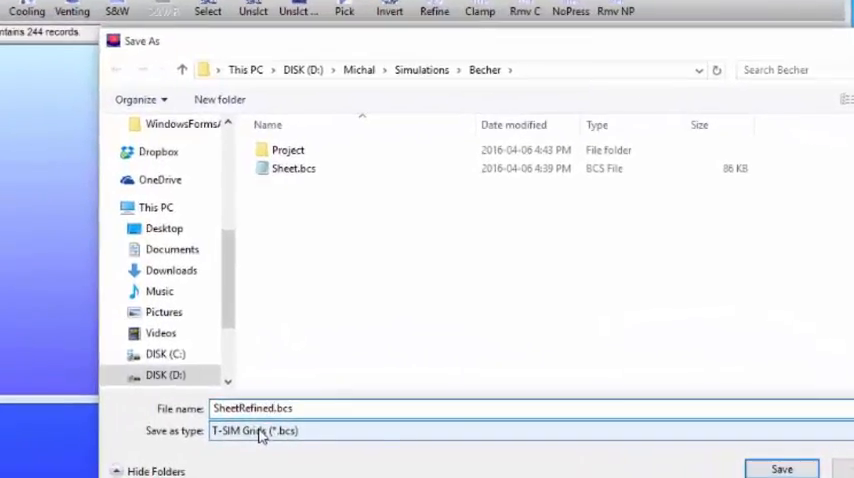
pyautogui.click(770, 468)
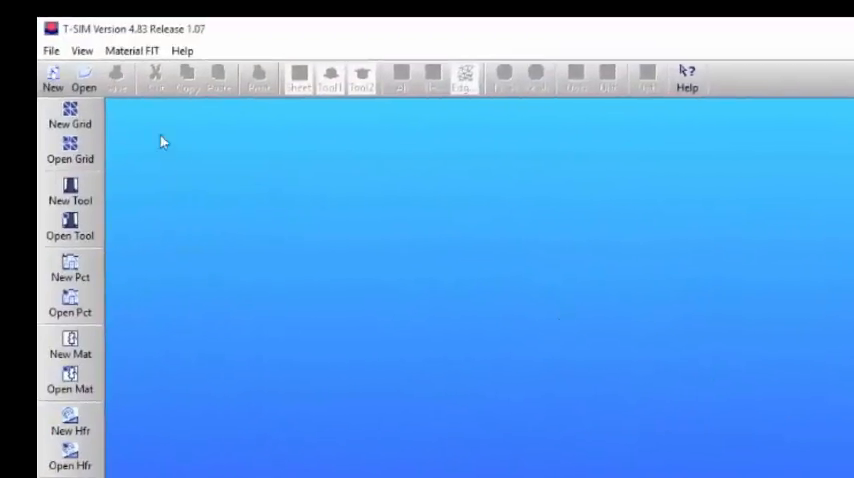
# Step: Reopen Project.tff and replace its Sheet.bcs grid sheet with SheetRefined.bcs
pyautogui.click(50, 50)
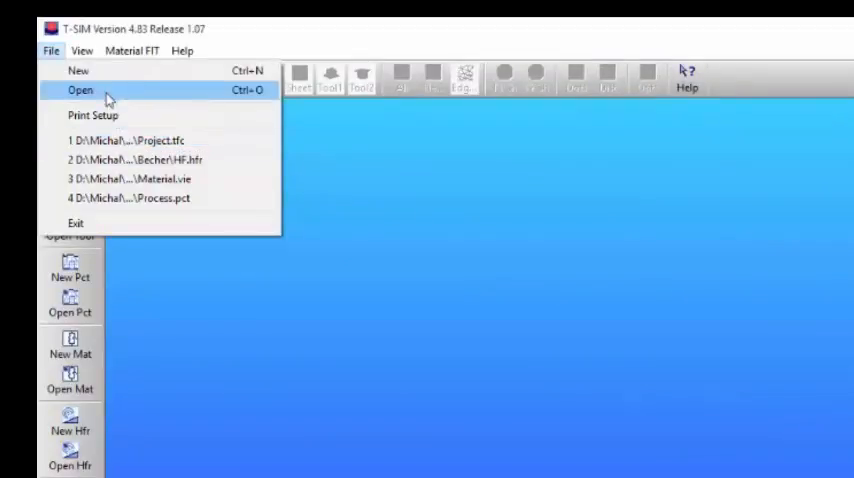
pyautogui.click(72, 90)
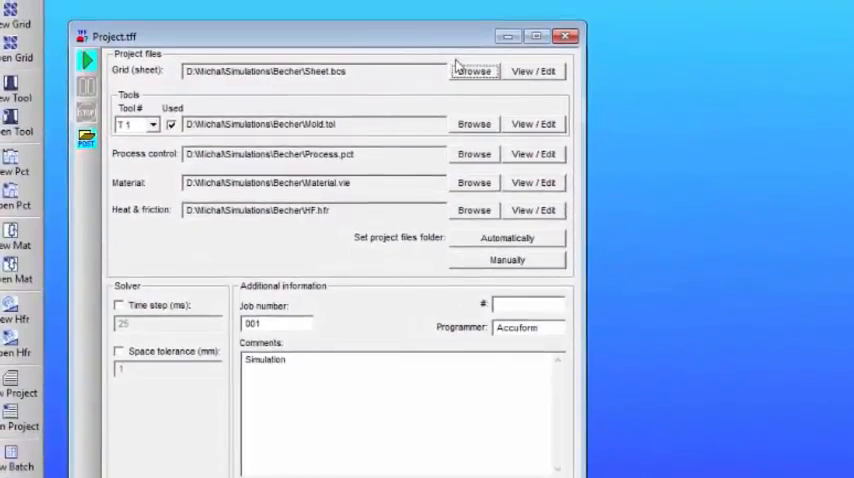
pyautogui.click(473, 70)
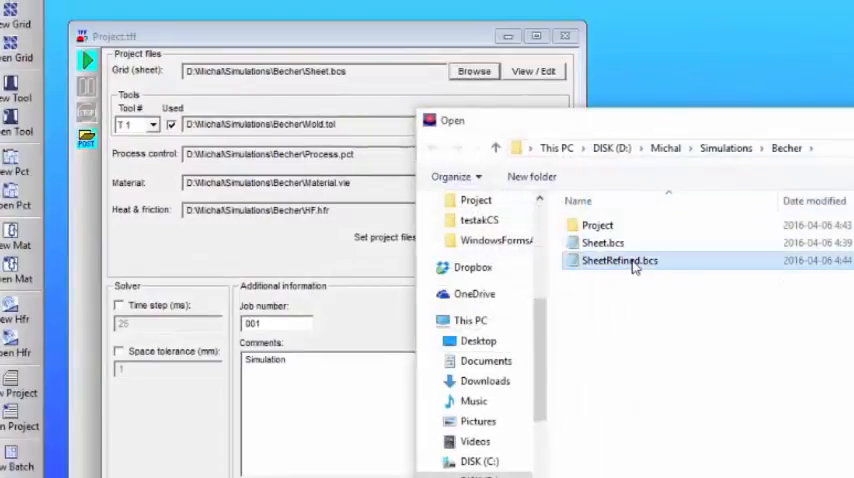
pyautogui.doubleClick(621, 261)
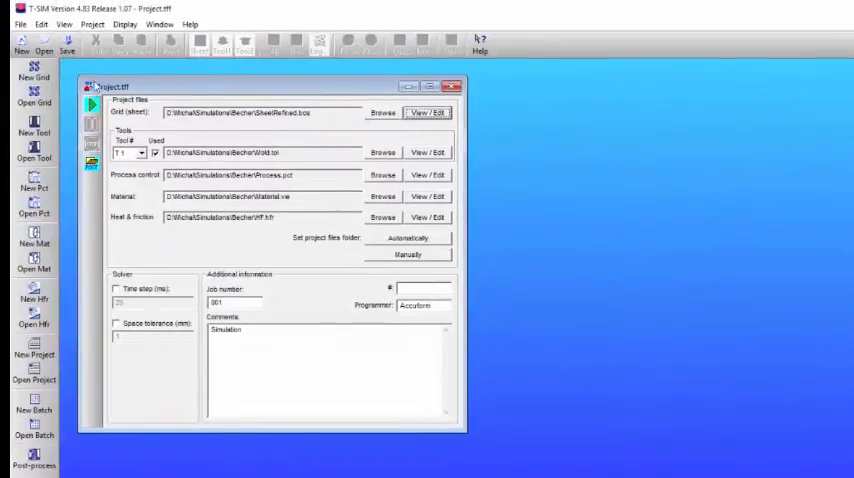
# Step: Re-solve Project.tff using SheetRefined.bcs to get the formed cup result
pyautogui.click(88, 107)
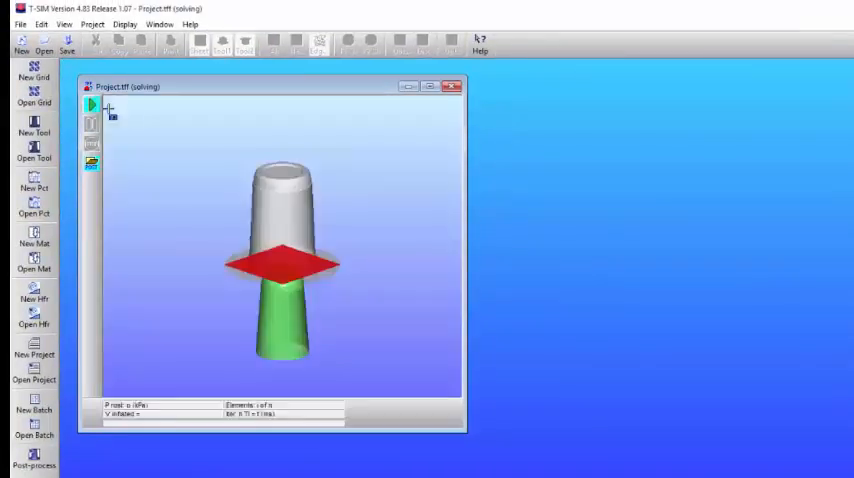
pyautogui.click(90, 105)
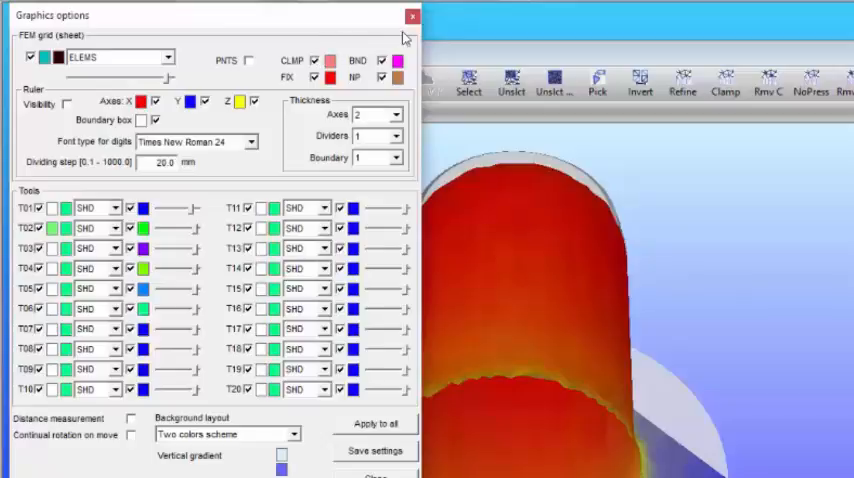
# Step: Make a thickness cut along the cup wall and review its cut data table
pyautogui.click(410, 18)
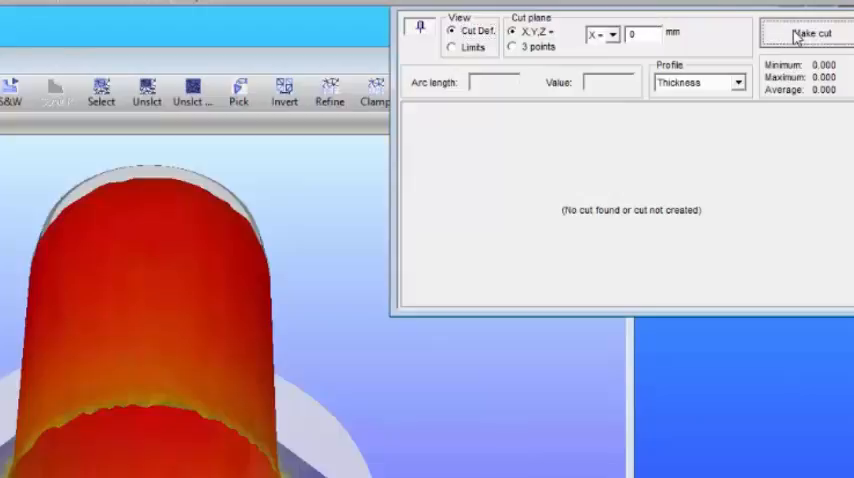
pyautogui.click(811, 33)
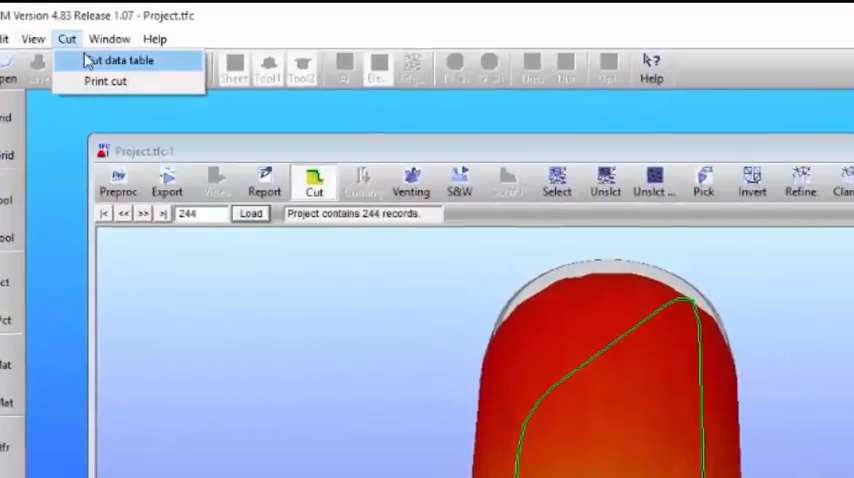
pyautogui.click(130, 60)
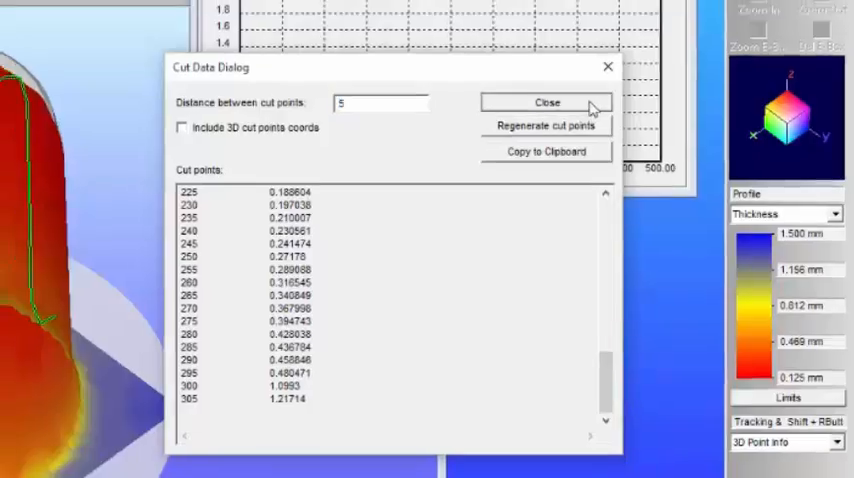
pyautogui.click(547, 102)
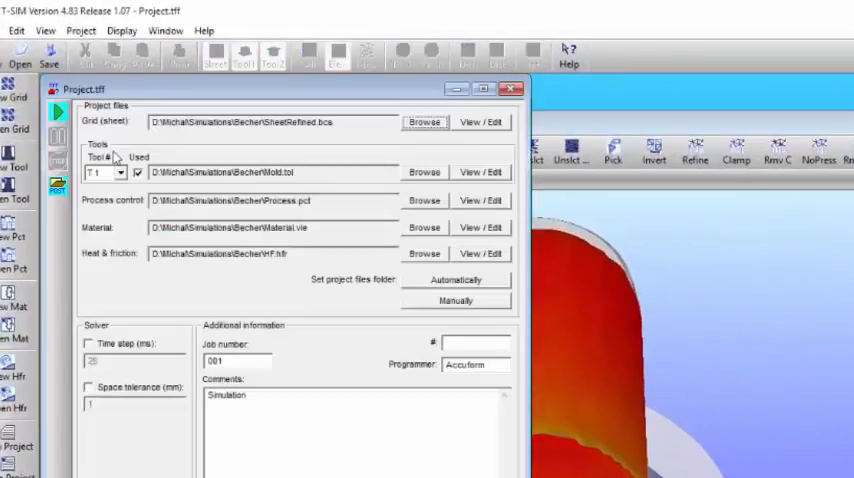
pyautogui.moveTo(443, 148)
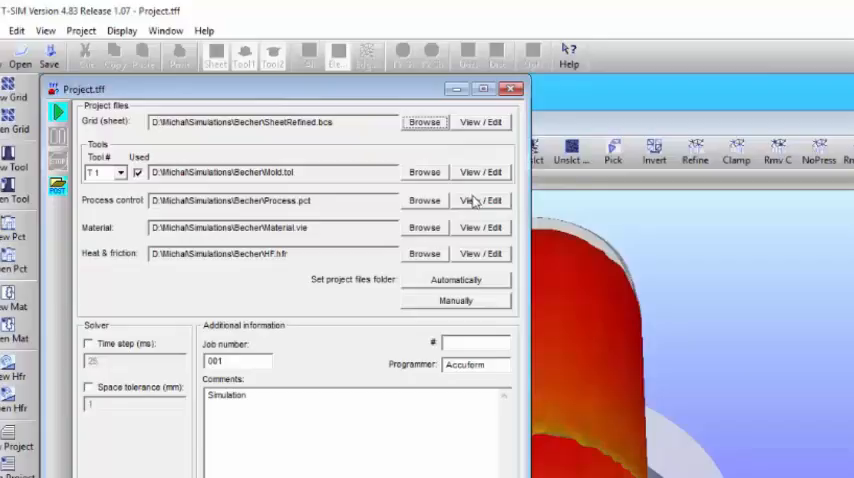
# Step: Enter a pressure of 100 kPa in row 3 of the Process.pct control table
pyautogui.click(480, 200)
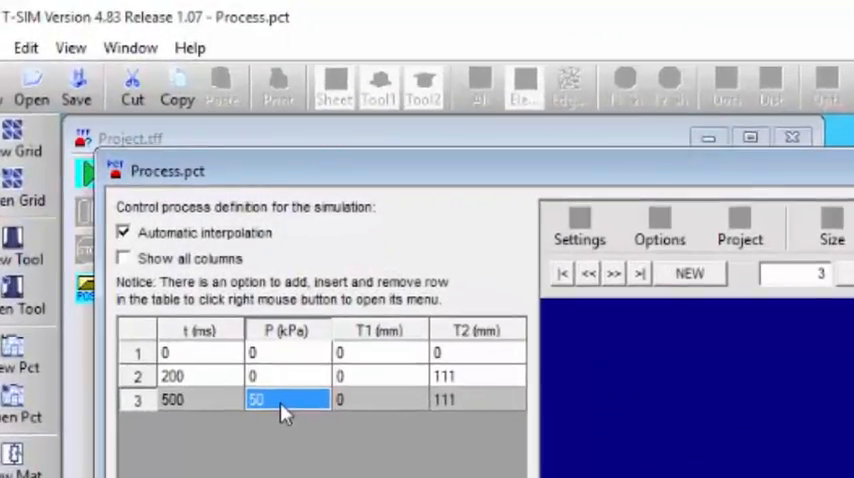
pyautogui.write('100')
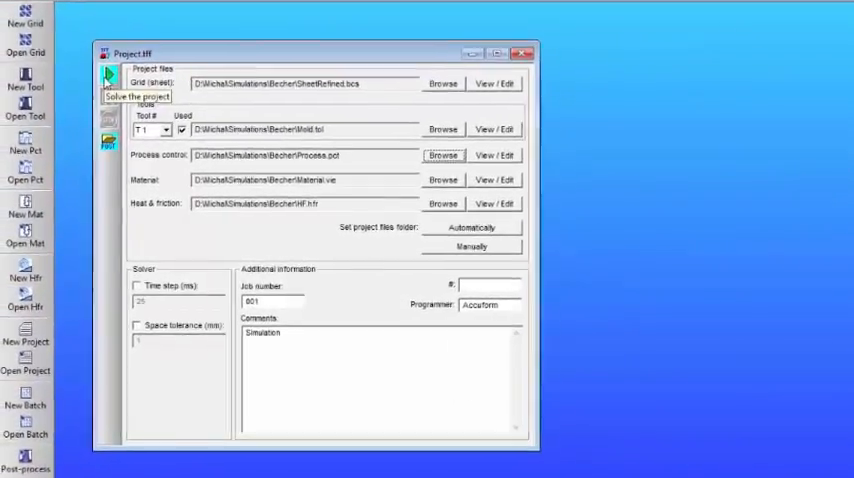
# Step: Re-solve Project.tff with the updated process and open Graphics options
pyautogui.click(105, 79)
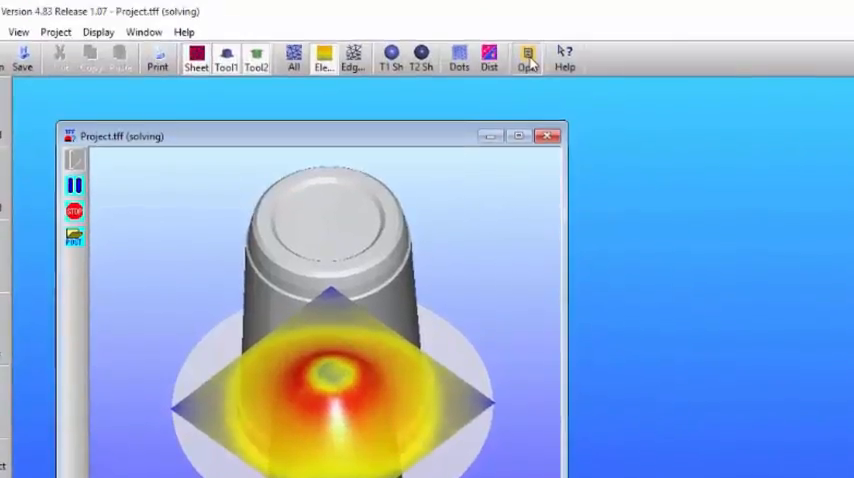
pyautogui.click(524, 52)
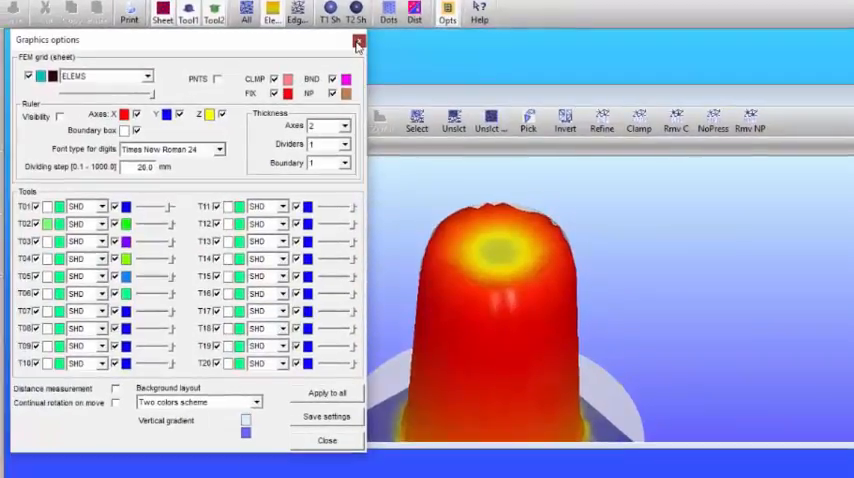
# Step: Close Graphics options to view the 262-record cup as an opaque thickness map
pyautogui.click(358, 38)
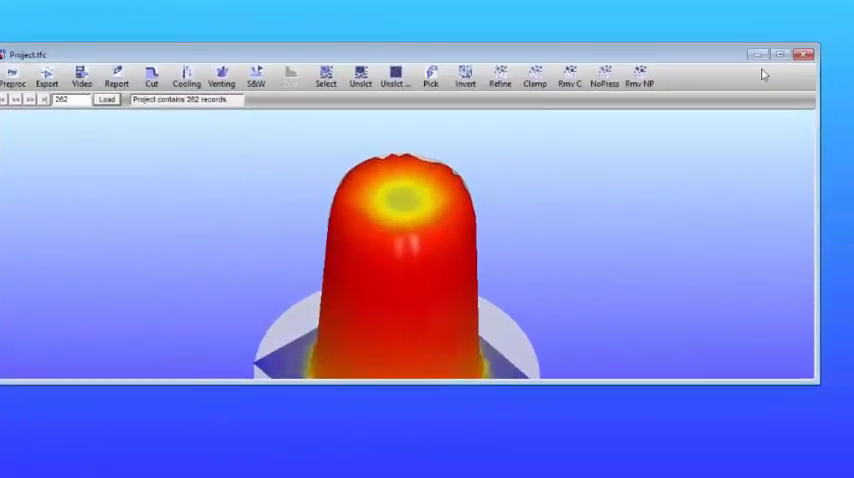